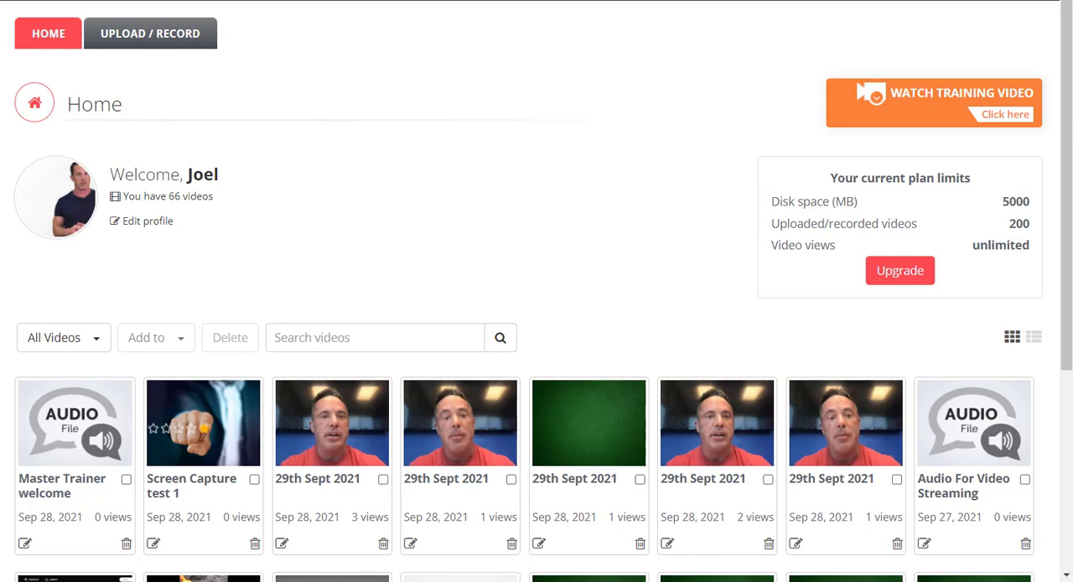
mouse_move(210, 430)
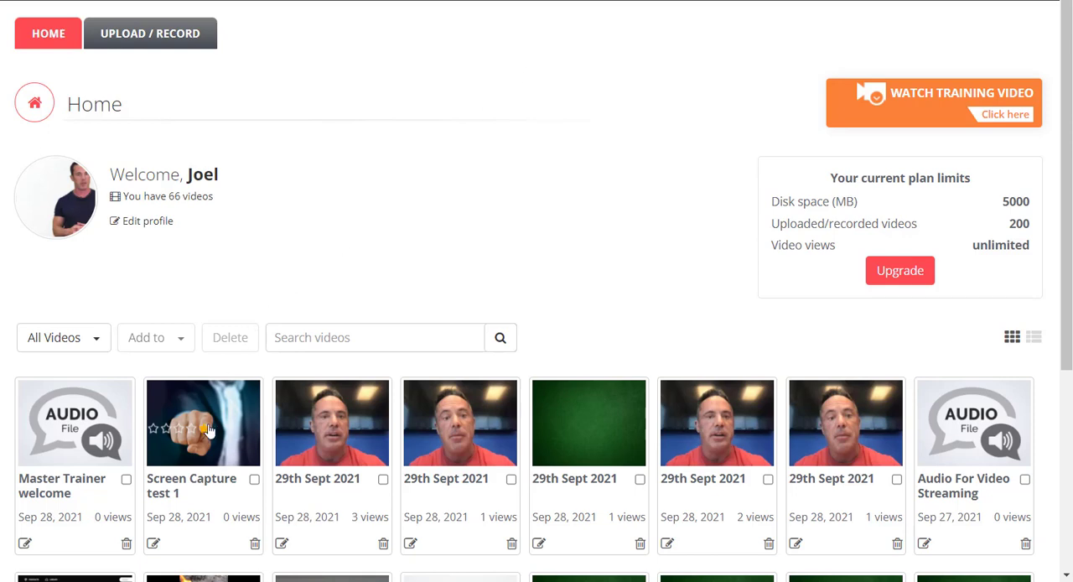
mouse_move(203, 422)
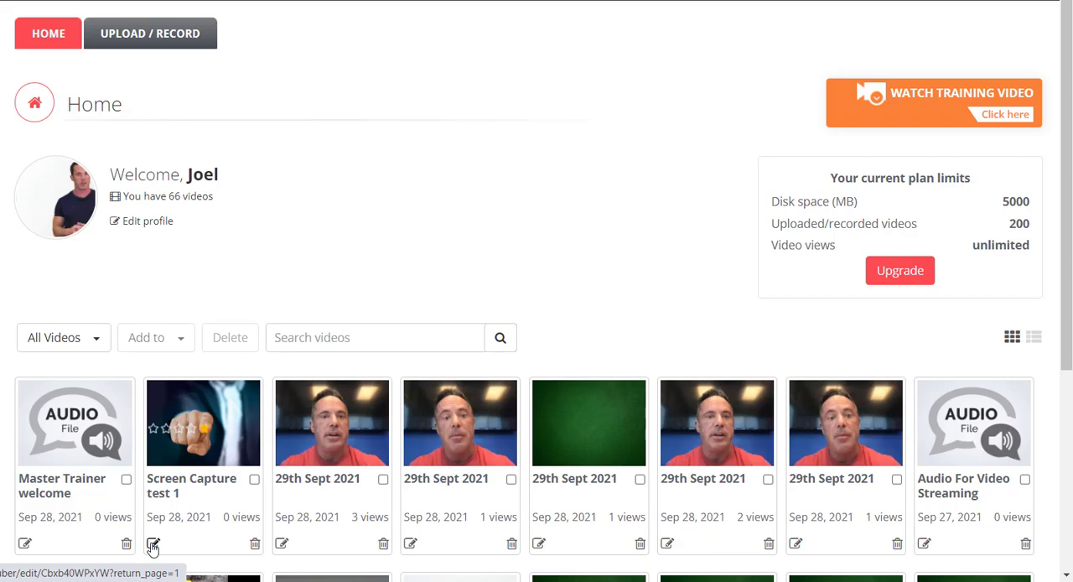
- Open Screen Capture test 1 for editing and scroll down to its description and tags
left_click(154, 543)
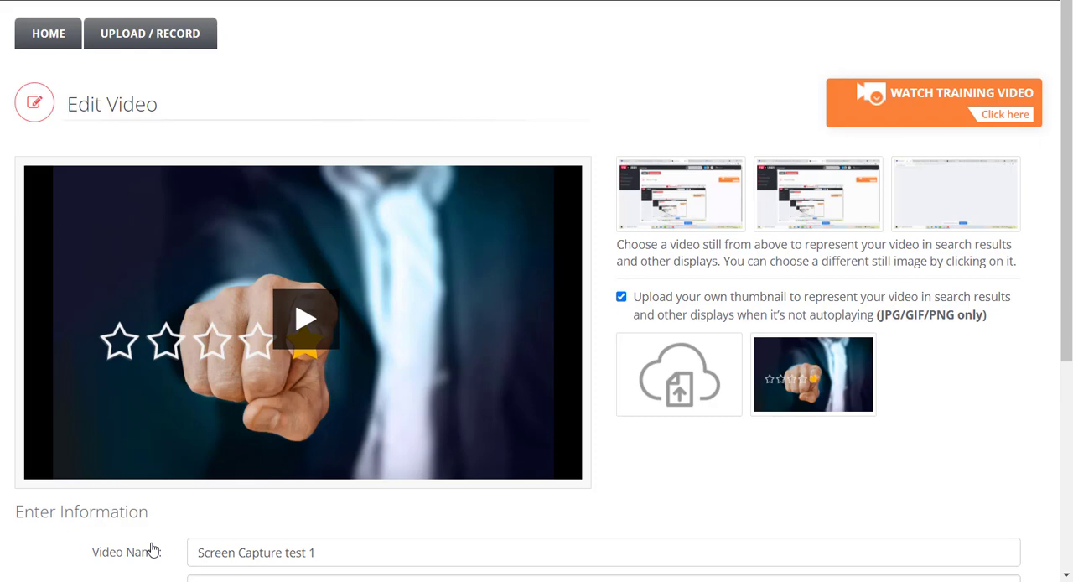
mouse_move(143, 179)
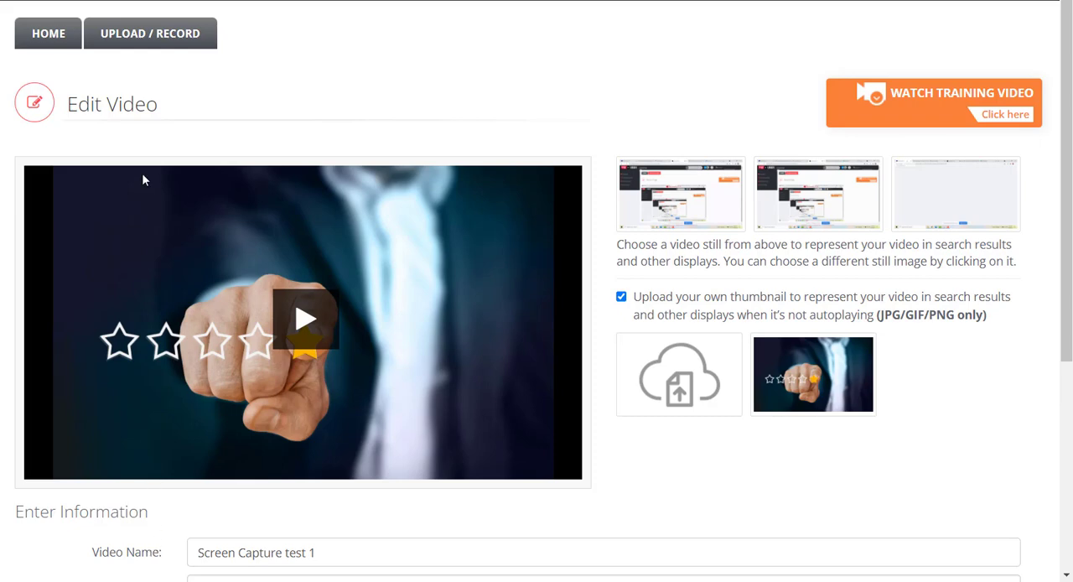
scroll("down", 3)
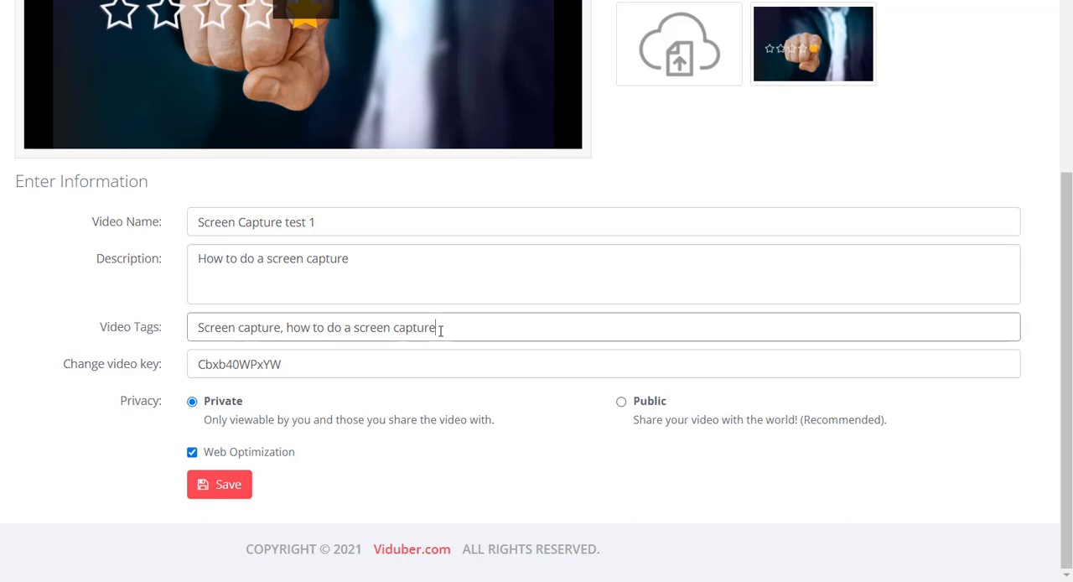
mouse_move(130, 323)
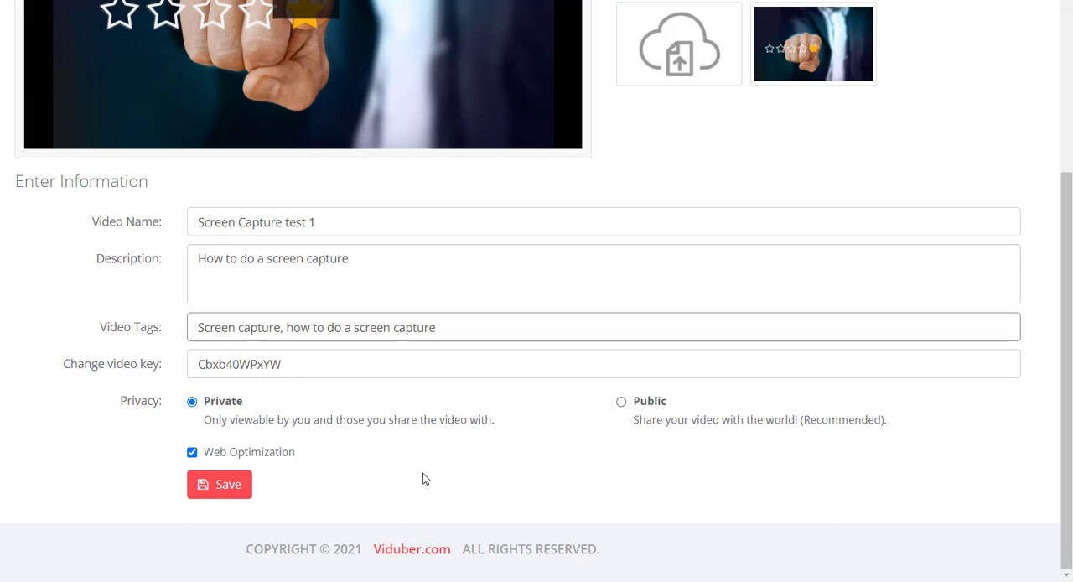
- Append tags 'best screen capture software, screen capture software, screen capture on my computer' to Video Tags
type(", best")
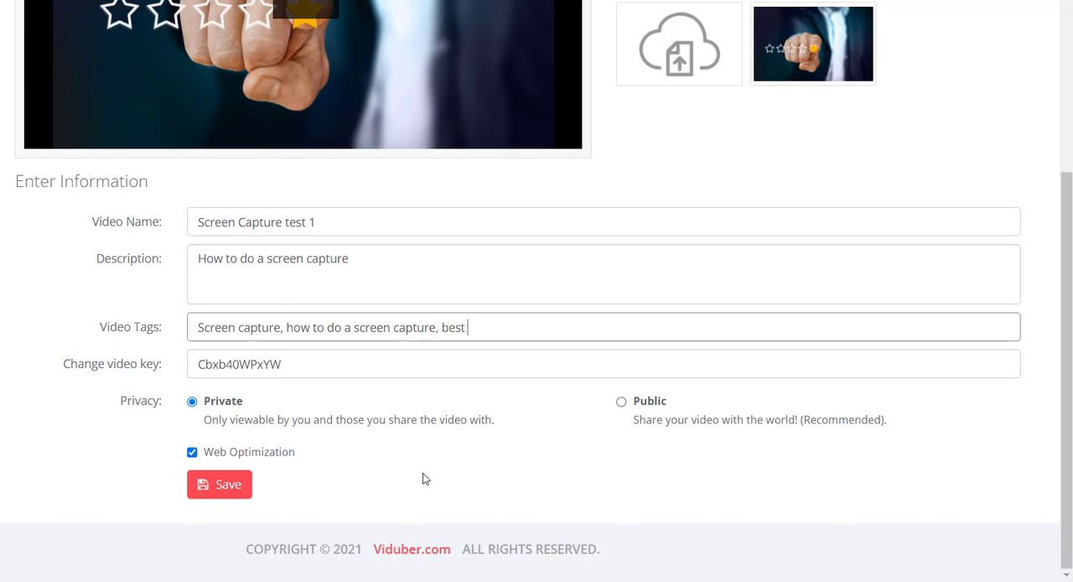
type("screen")
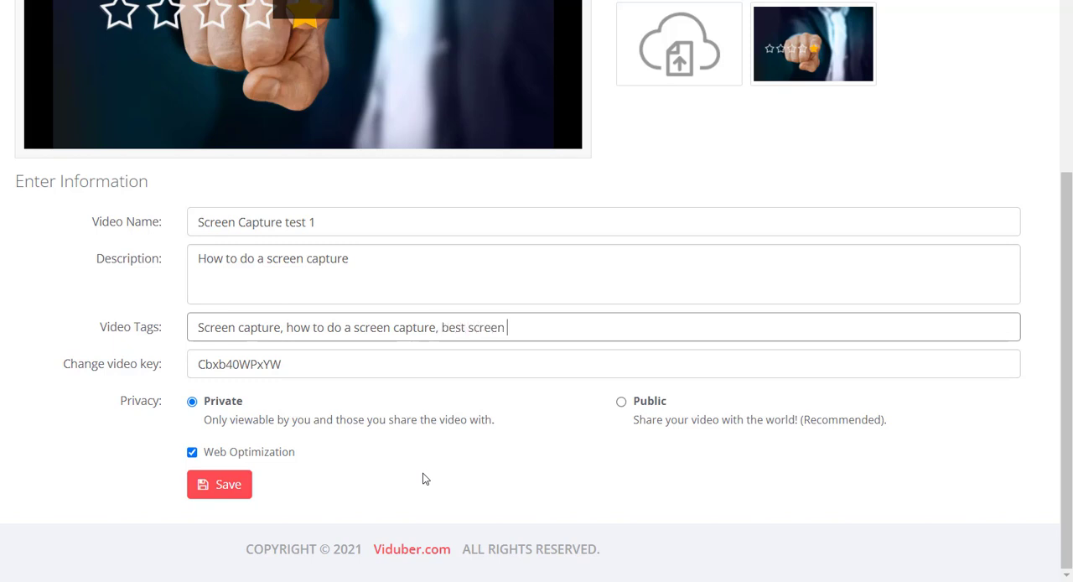
type("capture")
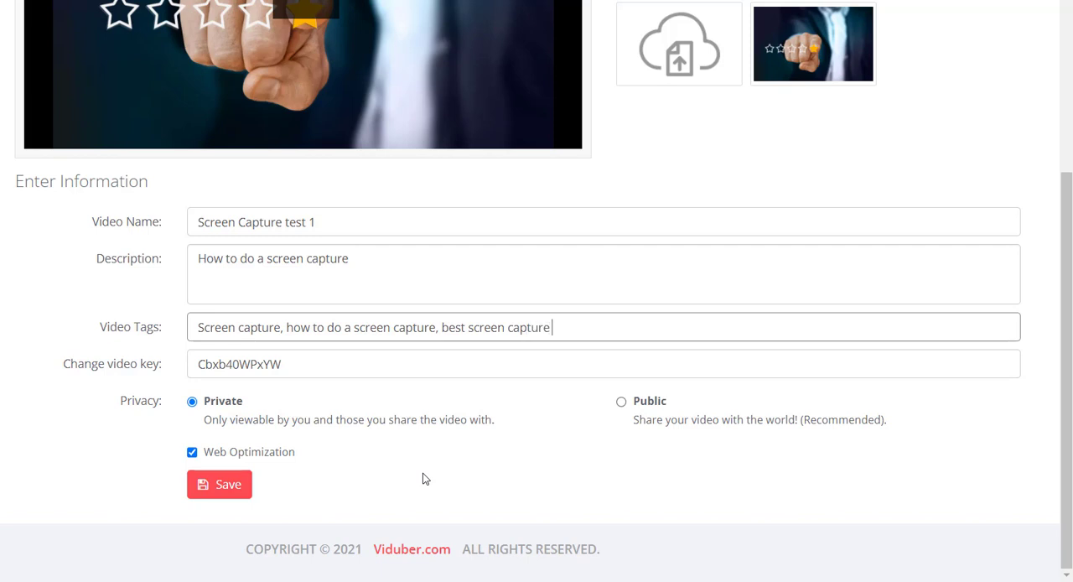
type("software,")
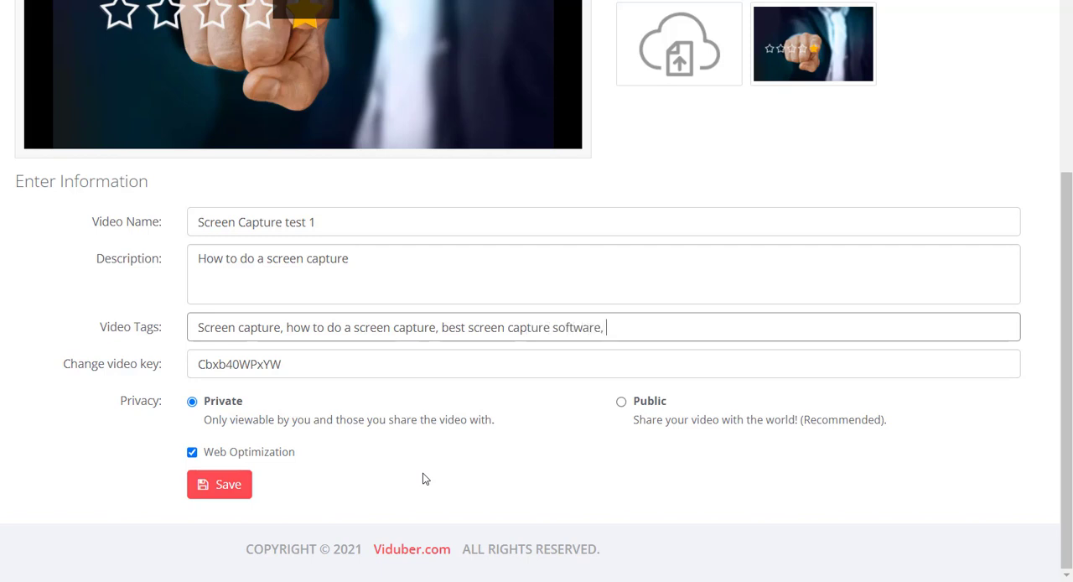
type("screen capture softw")
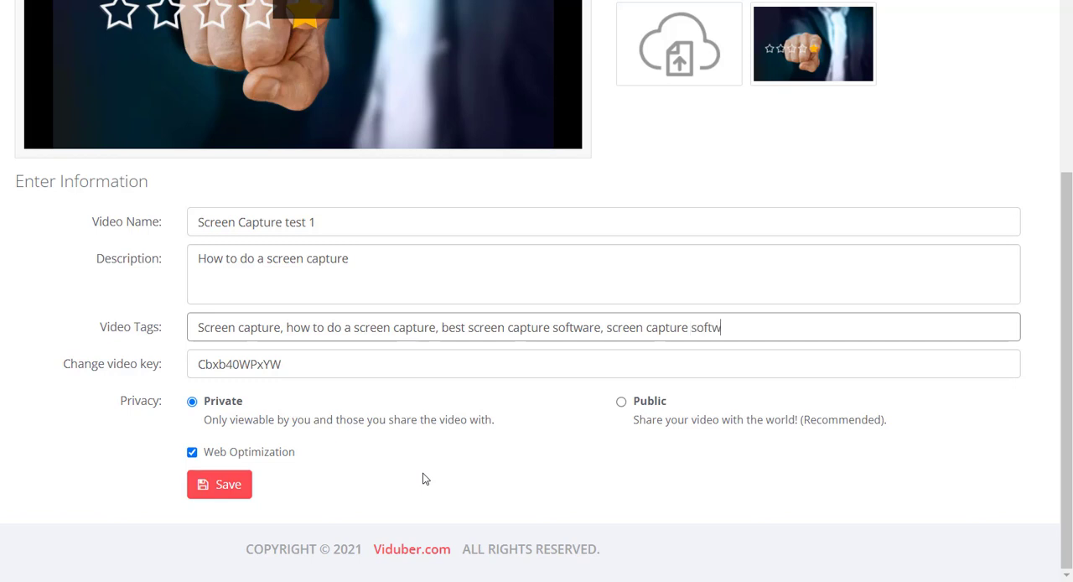
type("are, scree")
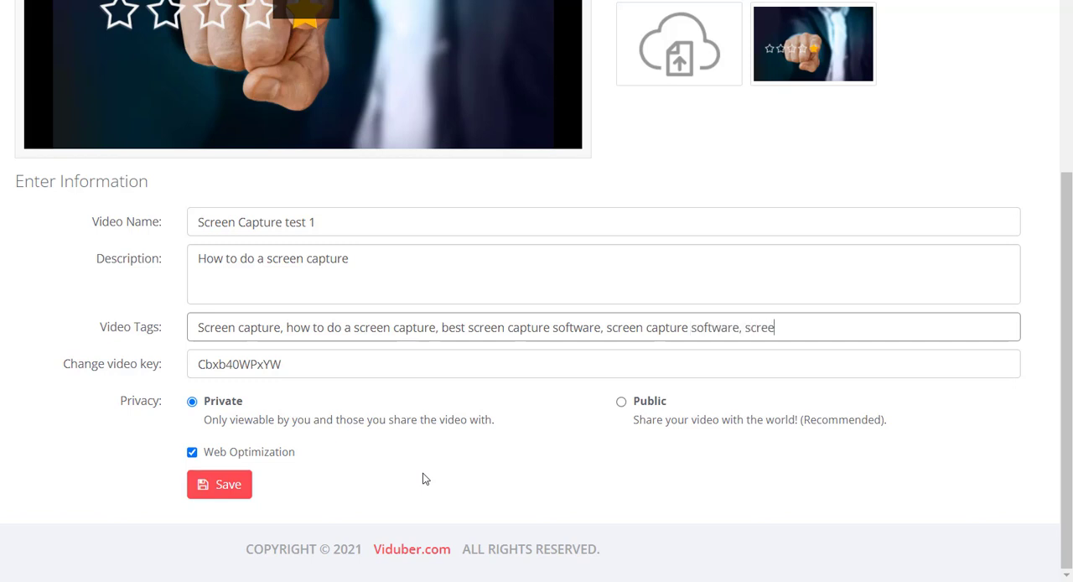
type("n capture on my computer,")
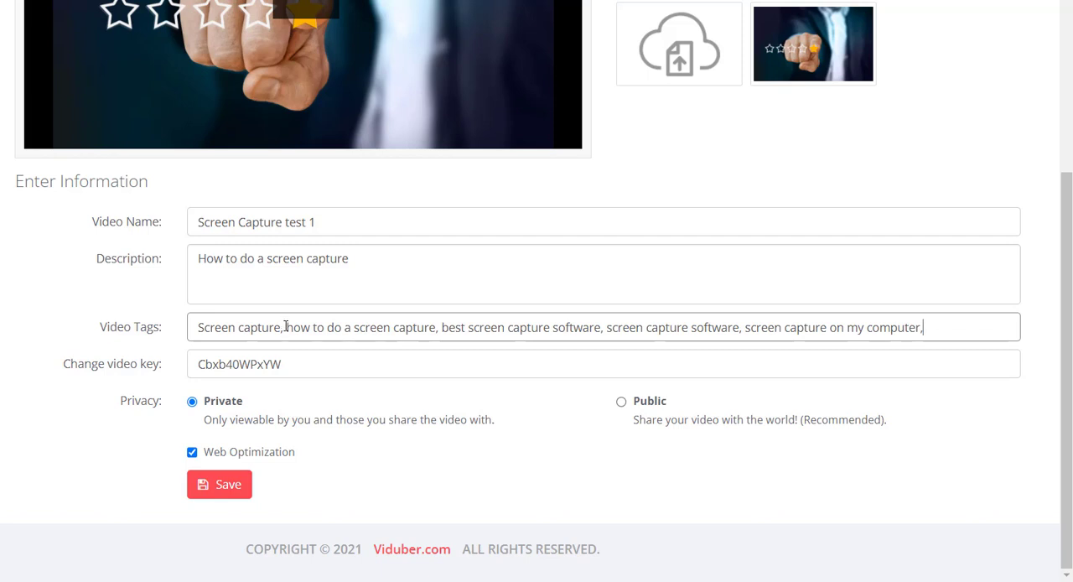
mouse_move(214, 484)
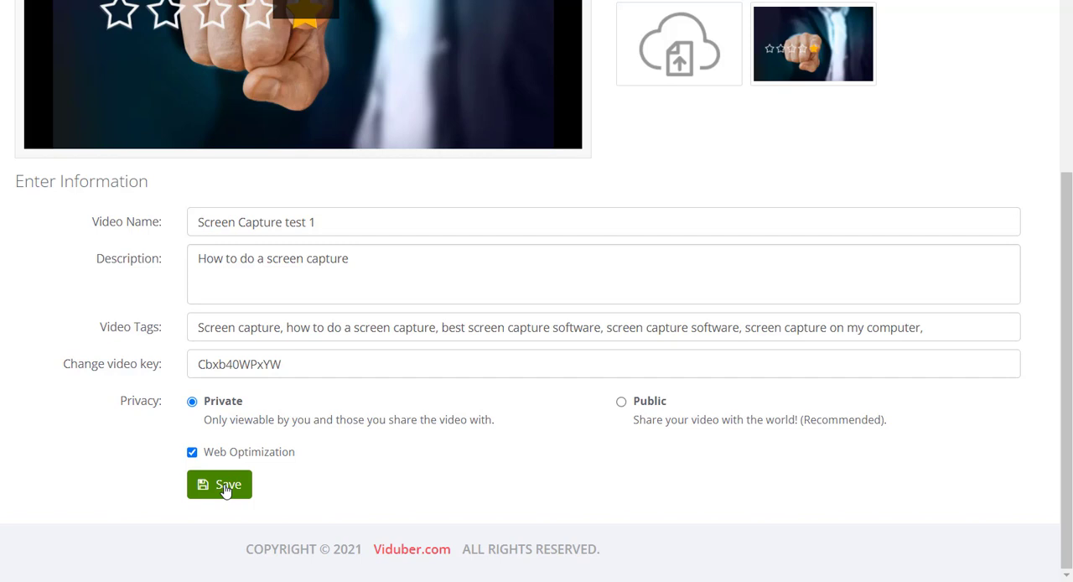
- Save the edited video information, confirming 'Video updated' on Home
left_click(219, 483)
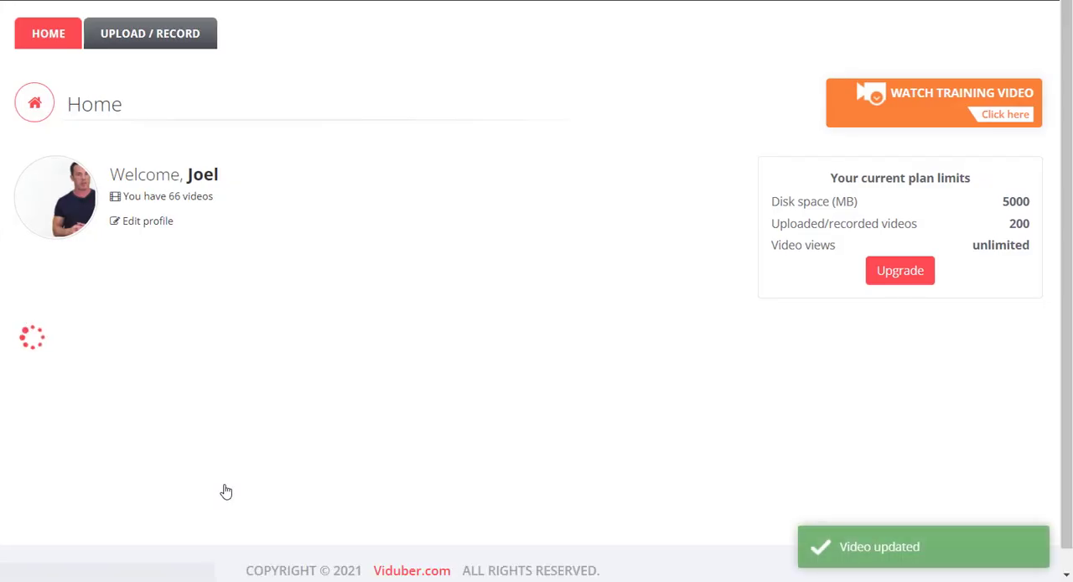